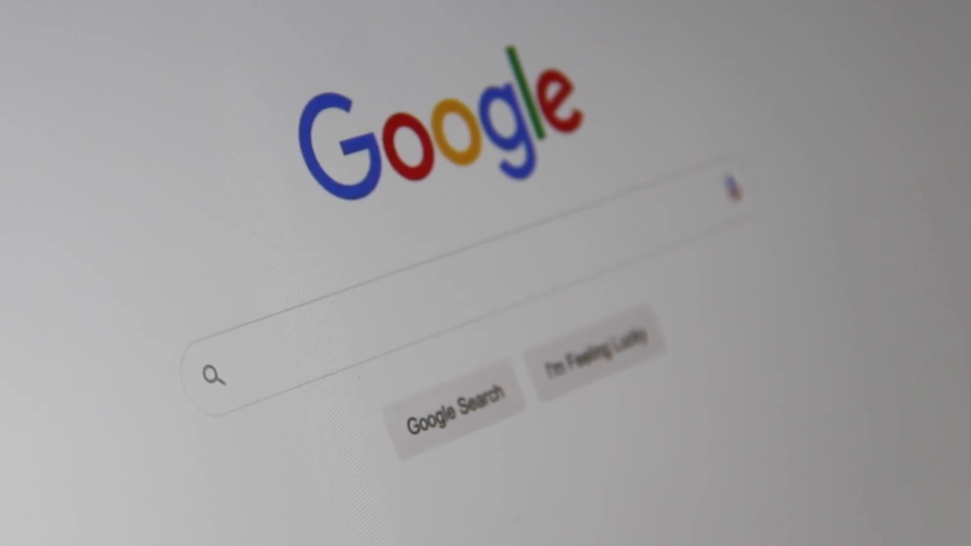
{"action": "type", "text": "Search"}
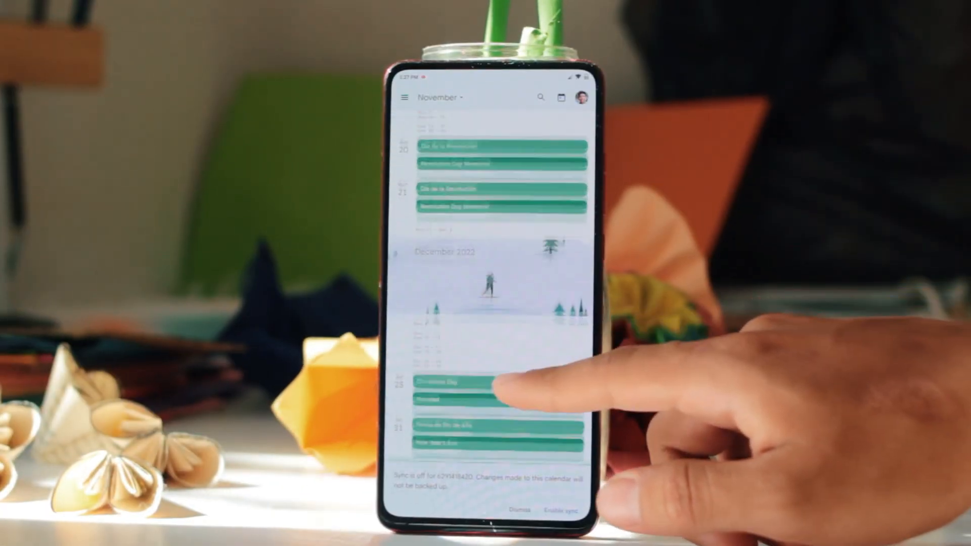
{"action": "scroll", "scroll_direction": "down", "scroll_amount": 3}
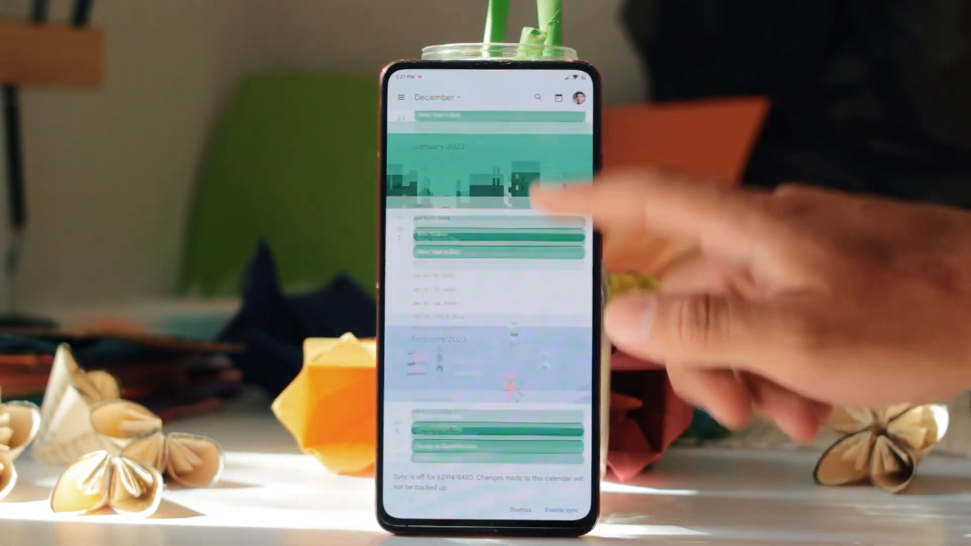